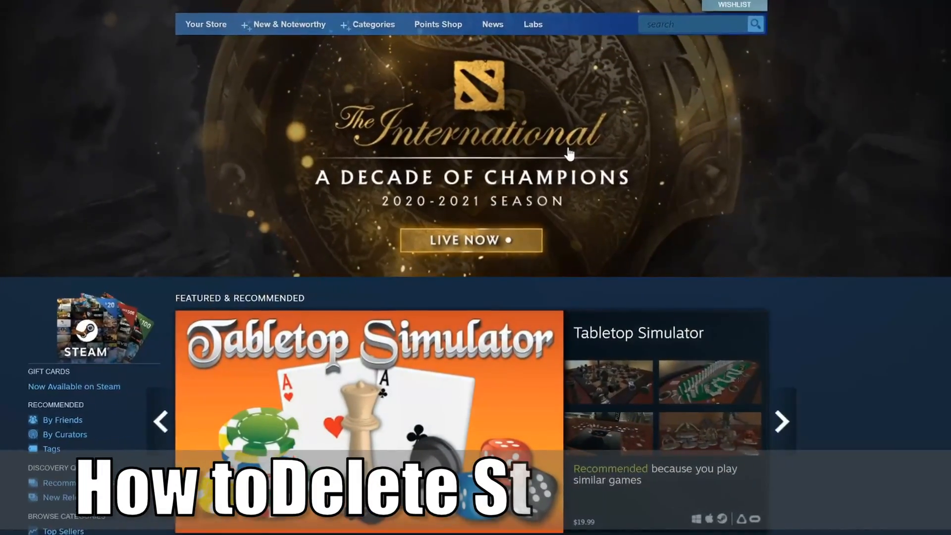
# - Go to the library home from the LIBRARY menu to list the owned games
pyautogui.scroll(-3)
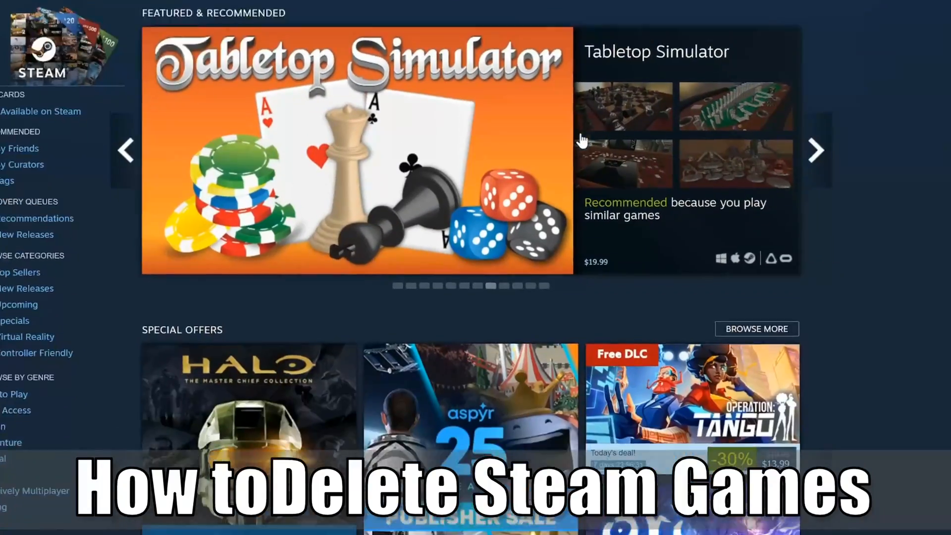
pyautogui.scroll(-3)
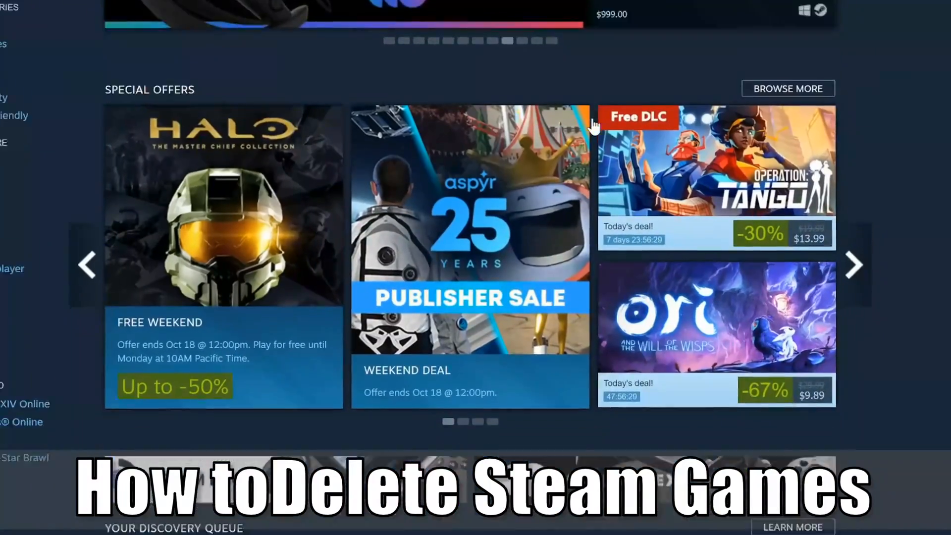
pyautogui.scroll(-3)
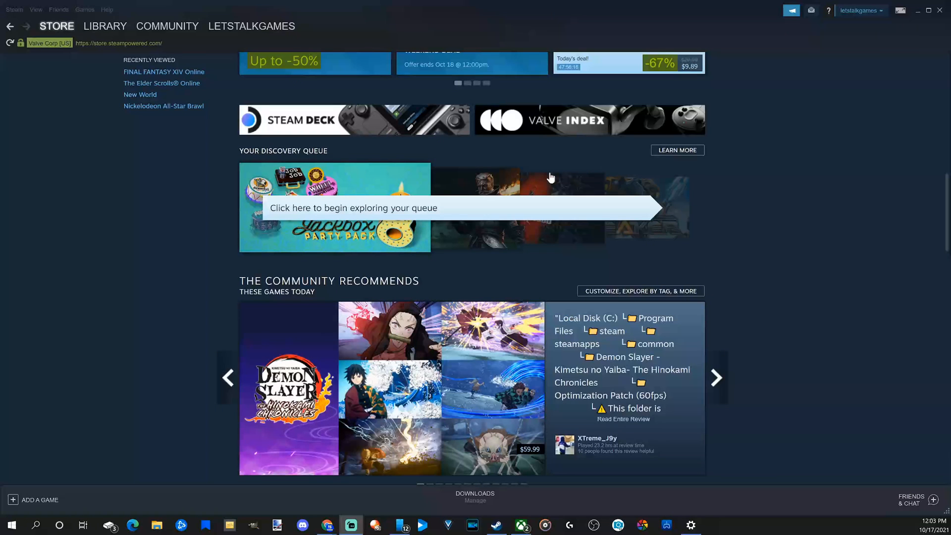
pyautogui.moveTo(212, 13)
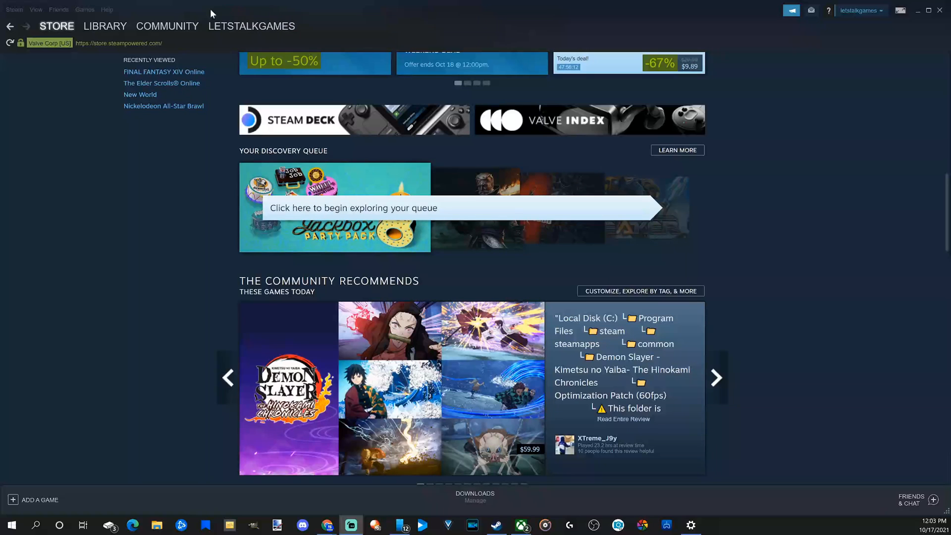
pyautogui.click(105, 26)
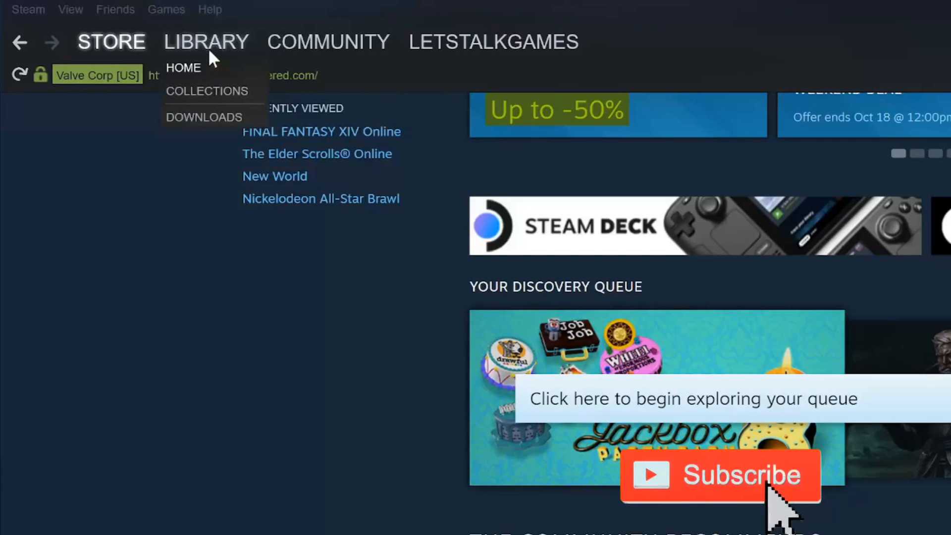
pyautogui.click(183, 68)
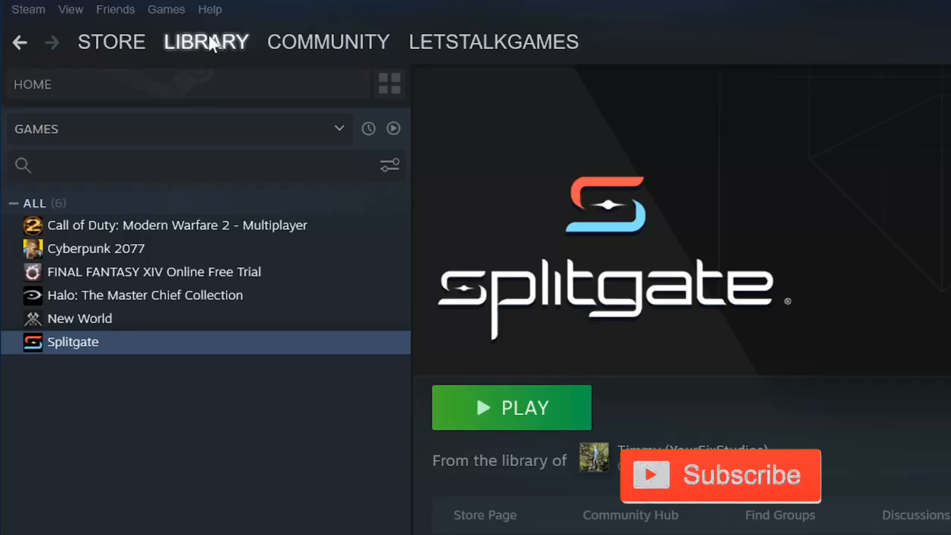
pyautogui.moveTo(124, 417)
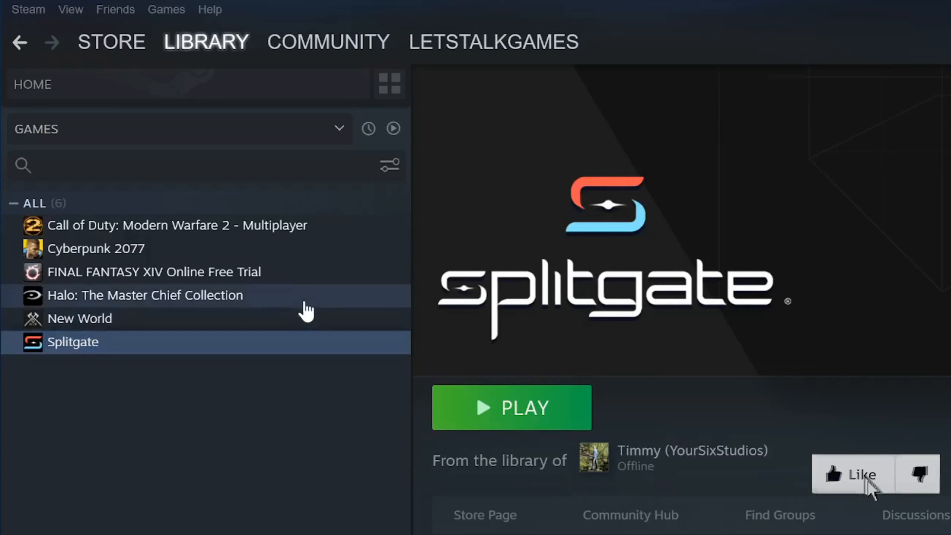
pyautogui.moveTo(388, 166)
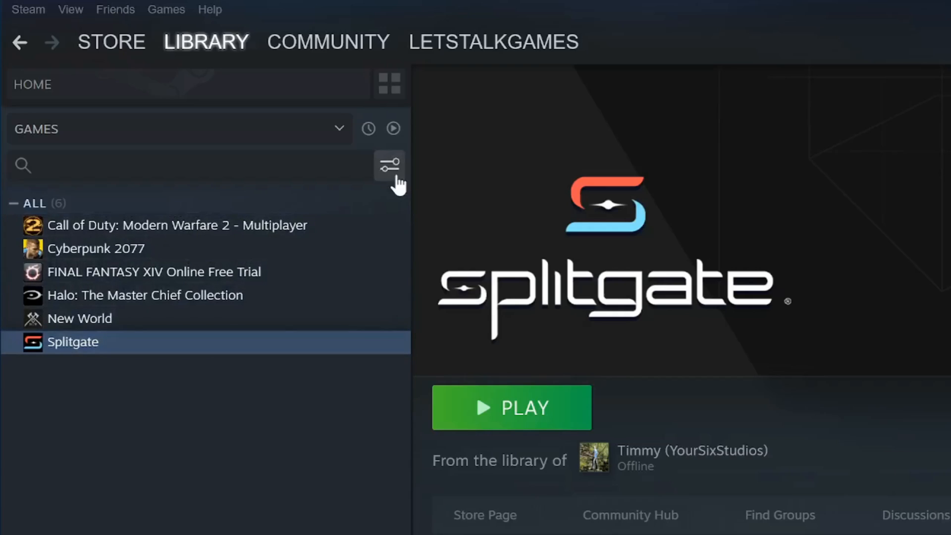
# - Filter the library to Play State > Installed locally and select Splitgate
pyautogui.click(388, 165)
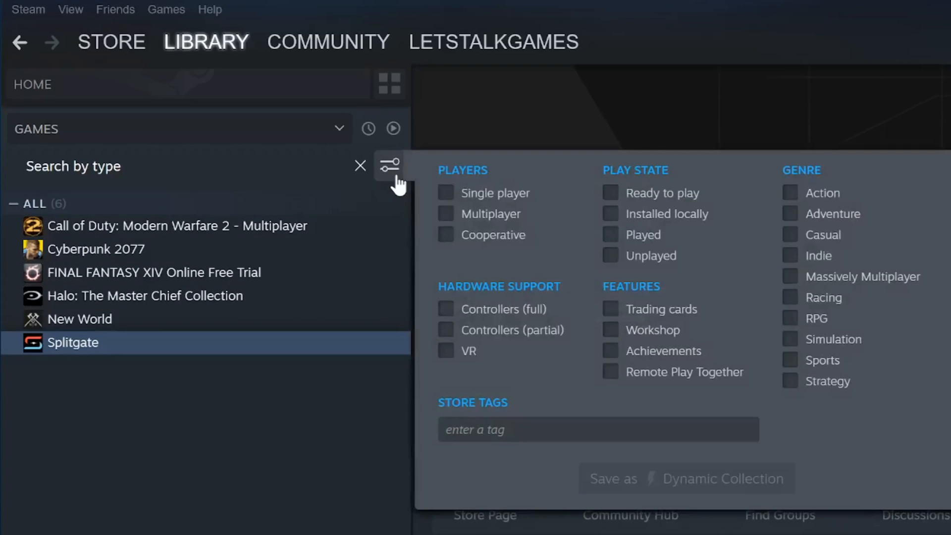
pyautogui.moveTo(610, 200)
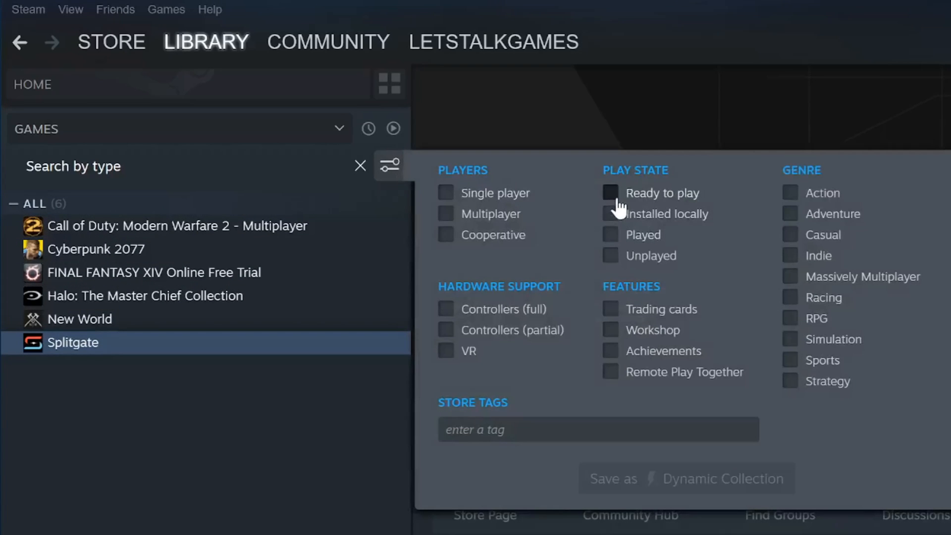
pyautogui.click(610, 214)
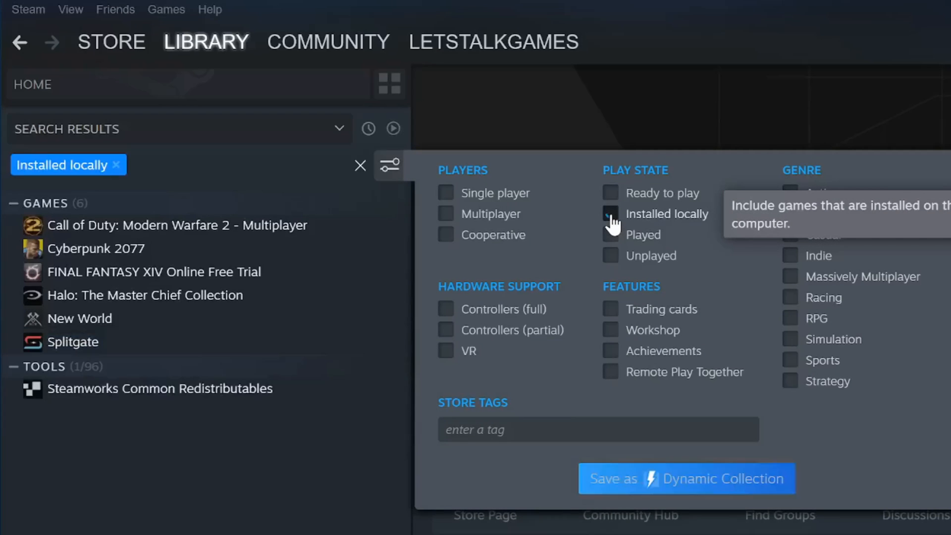
pyautogui.click(611, 214)
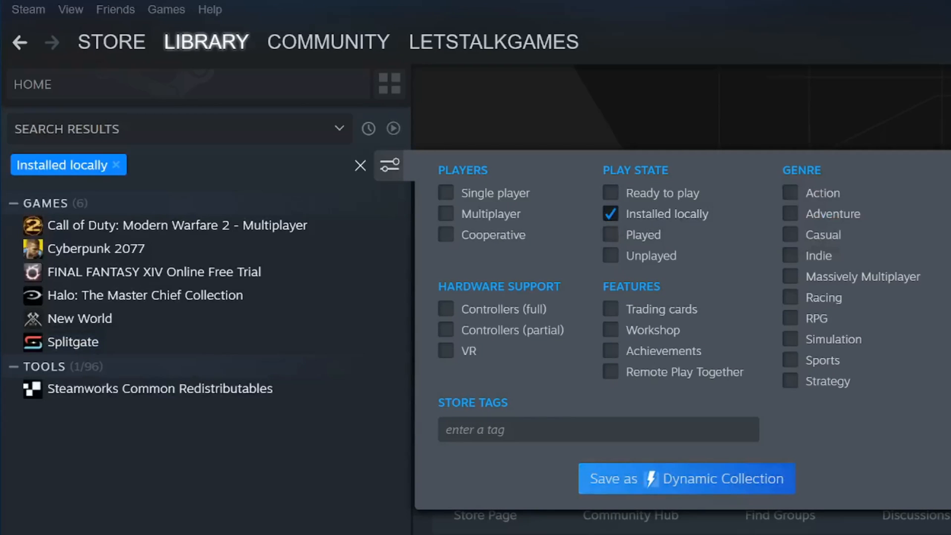
pyautogui.click(388, 165)
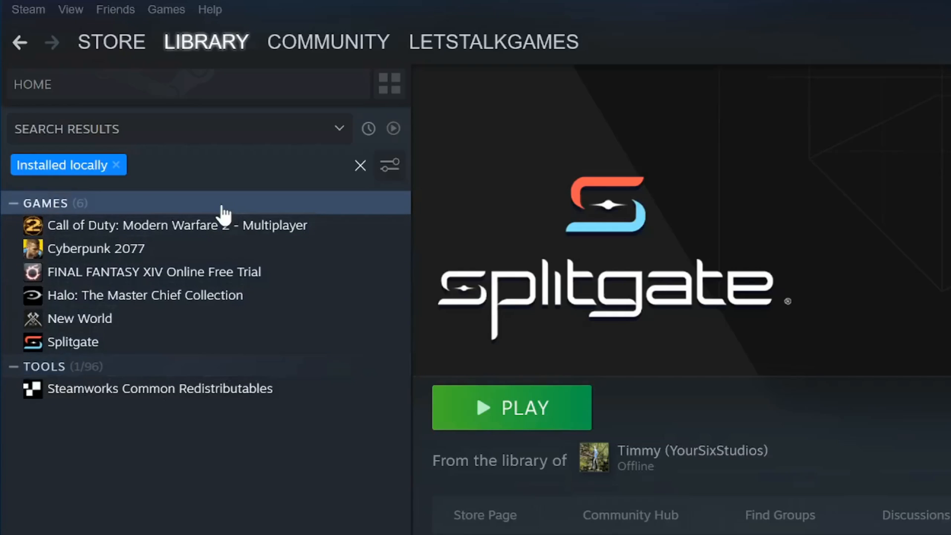
pyautogui.moveTo(132, 346)
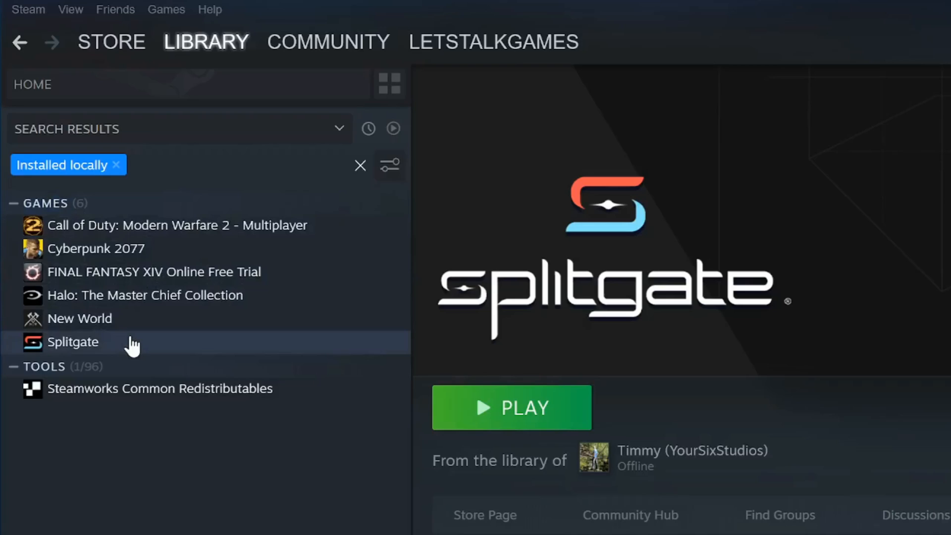
pyautogui.click(73, 341)
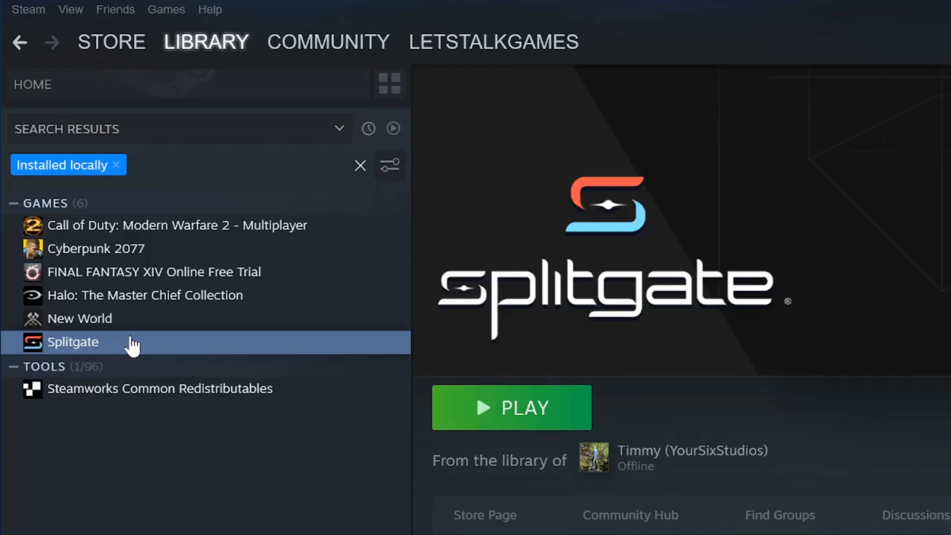
# - Choose Manage > Uninstall for Splitgate to reach the confirmation prompt
pyautogui.rightClick(73, 341)
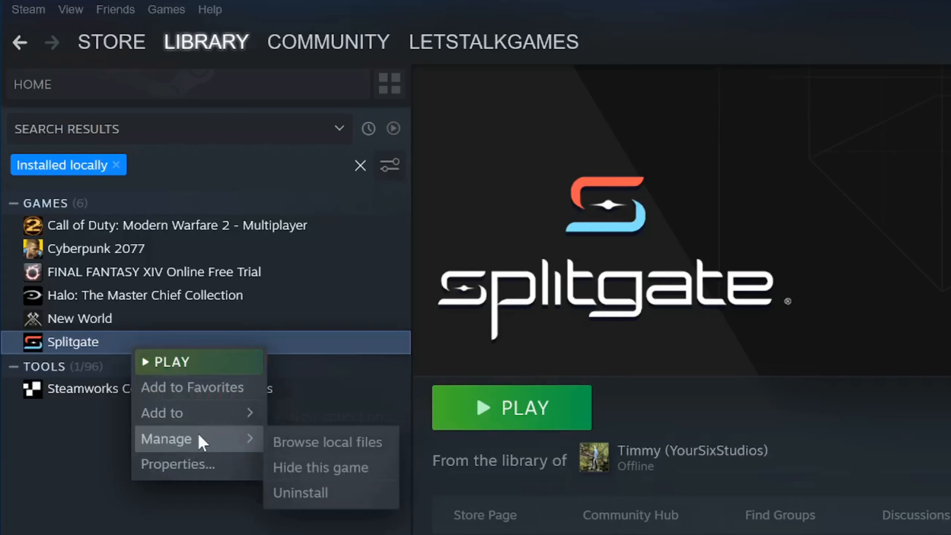
pyautogui.moveTo(326, 467)
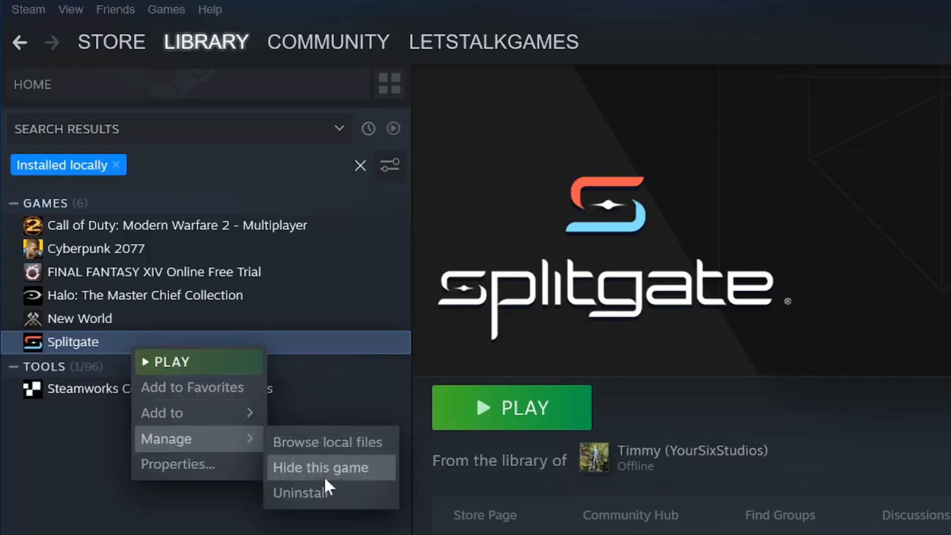
pyautogui.moveTo(329, 492)
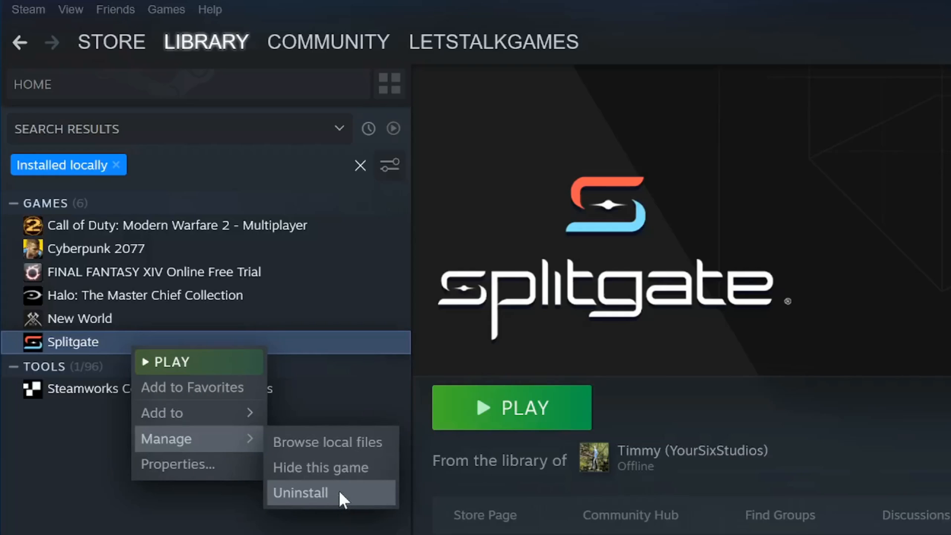
pyautogui.click(301, 492)
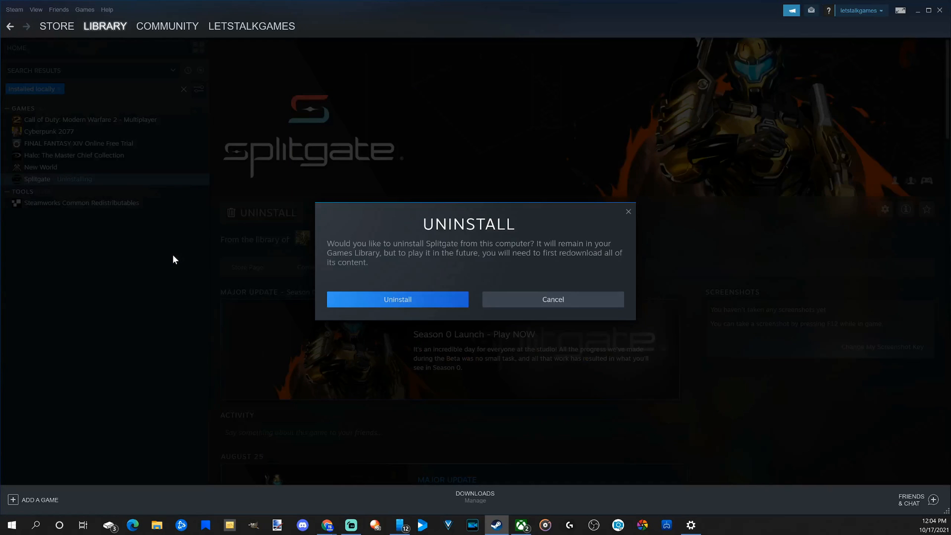
pyautogui.moveTo(376, 301)
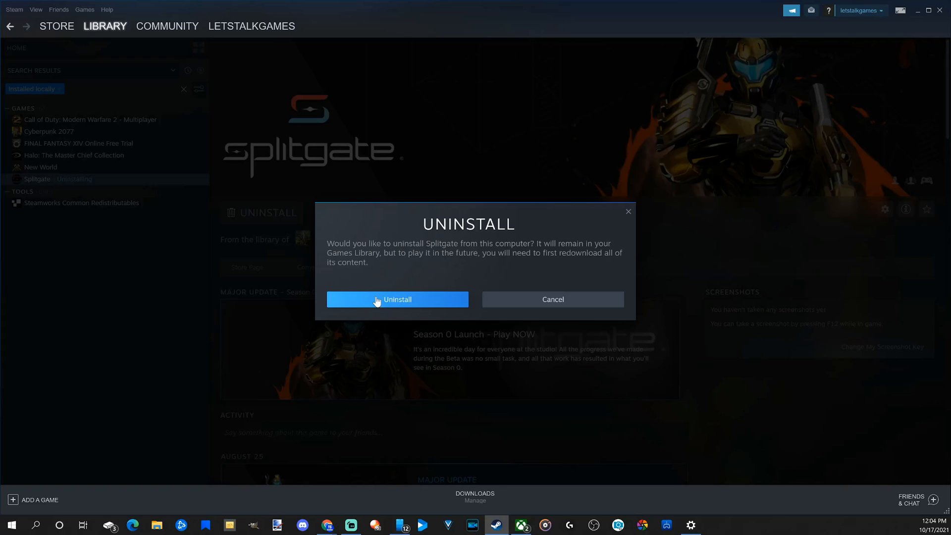
pyautogui.moveTo(383, 303)
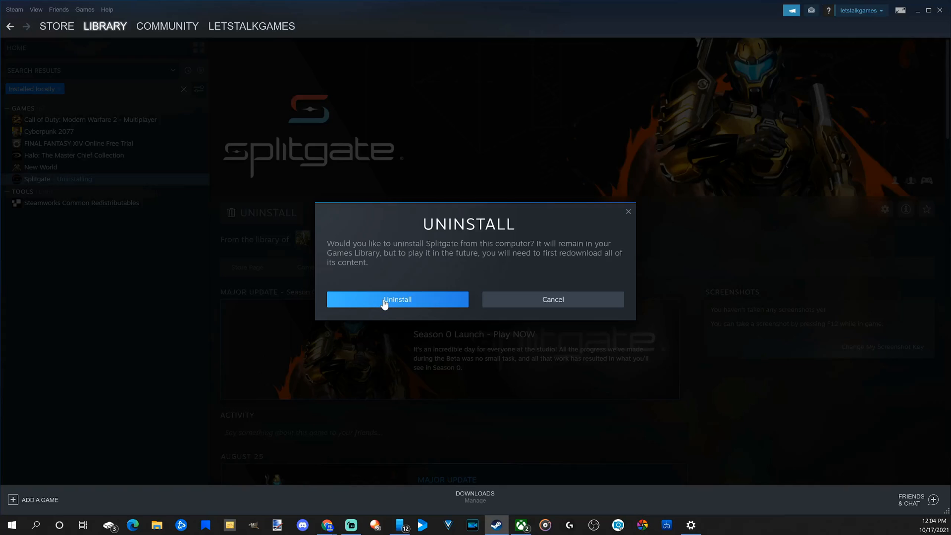
# - Confirm the uninstall so Splitgate is removed from this computer
pyautogui.click(396, 299)
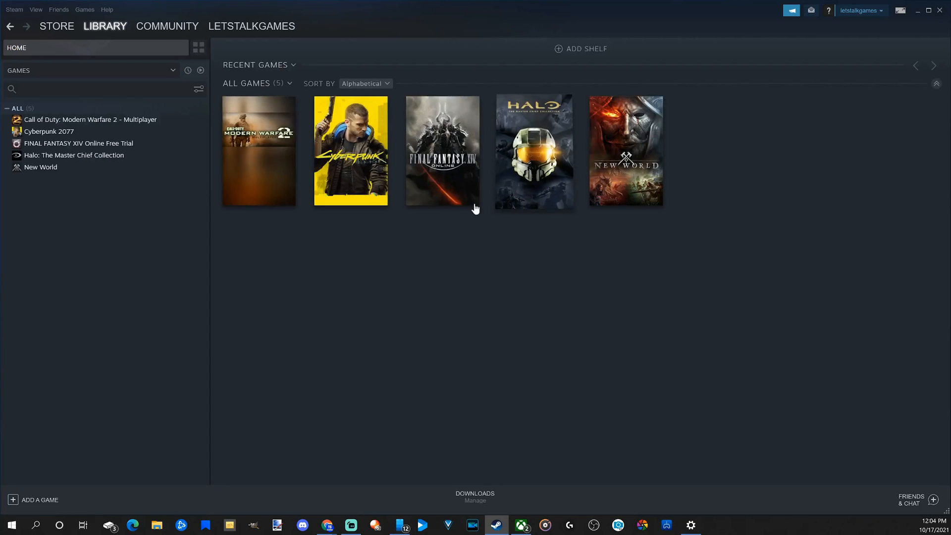
pyautogui.moveTo(34, 229)
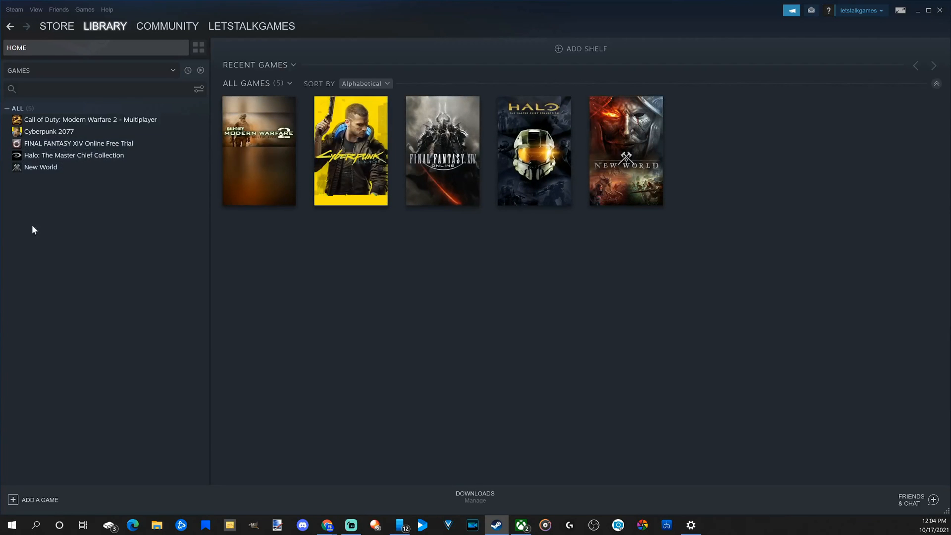
pyautogui.moveTo(74, 70)
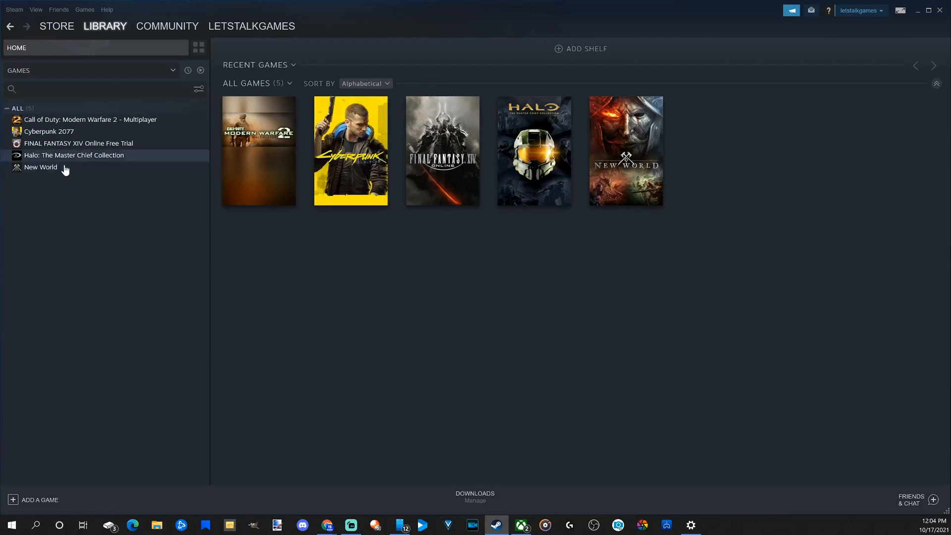
# - Go to the Steam store and search for 'splitgate'
pyautogui.click(105, 25)
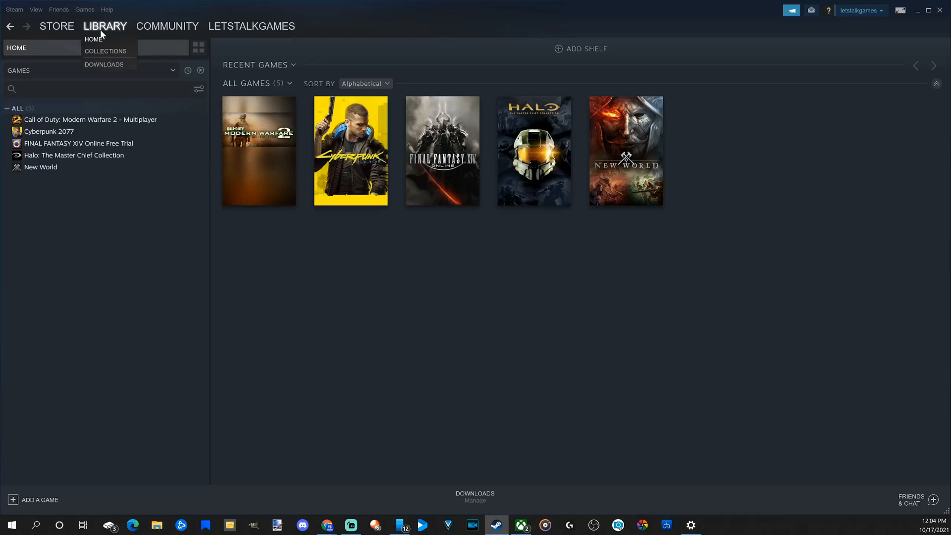
pyautogui.click(57, 26)
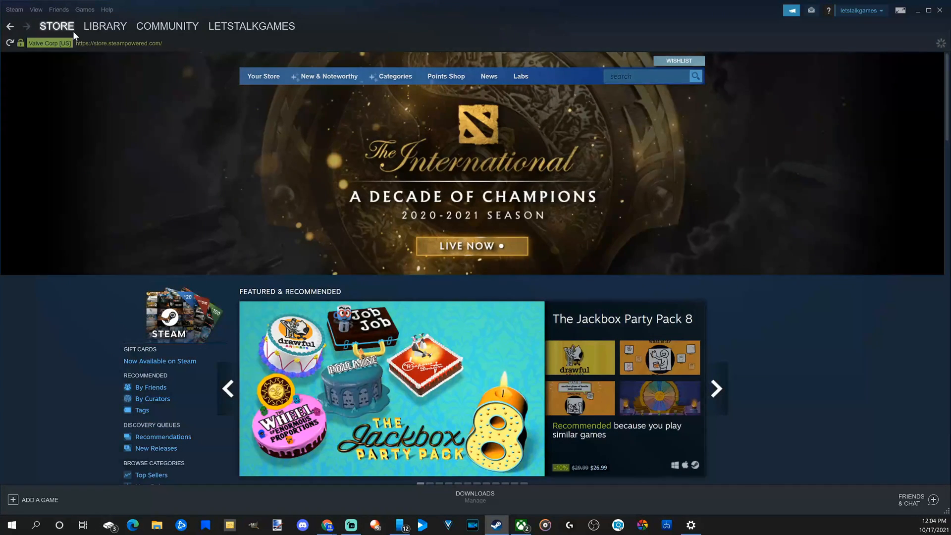
pyautogui.click(646, 76)
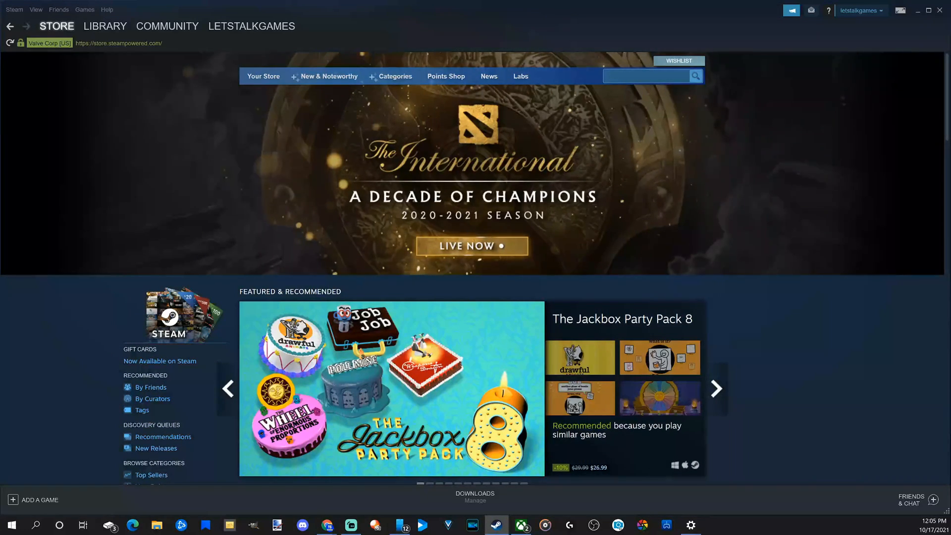
pyautogui.write('splitgate')
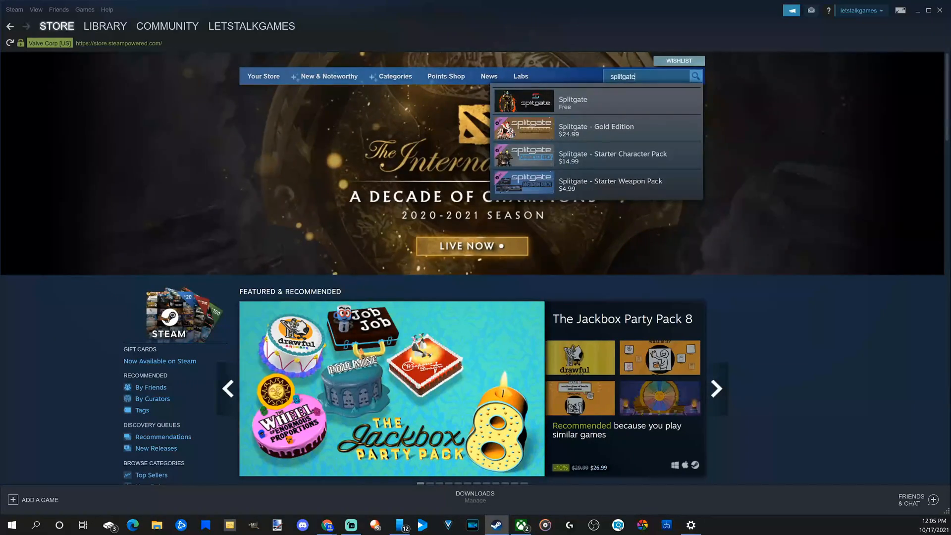
# - Open Splitgate's store page from the suggestions and view its play and purchase options
pyautogui.click(572, 101)
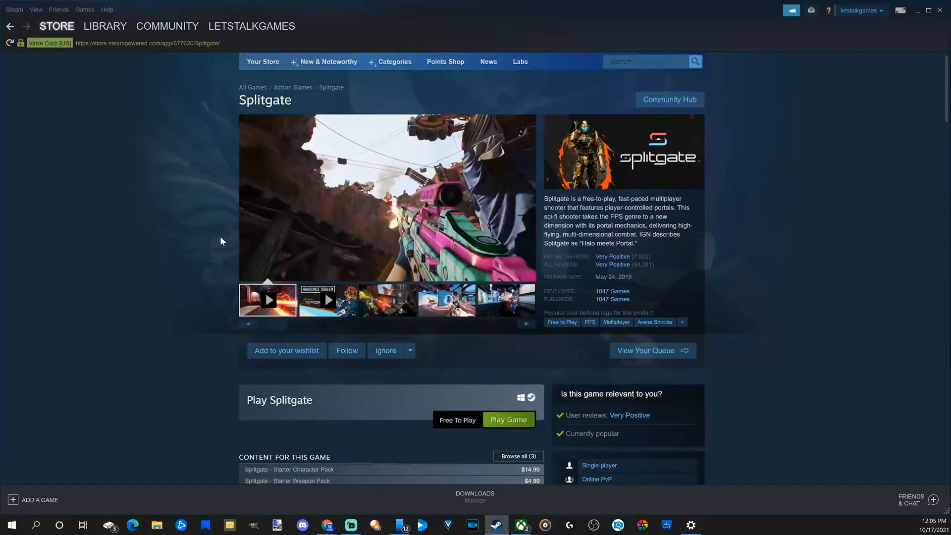
pyautogui.scroll(-3)
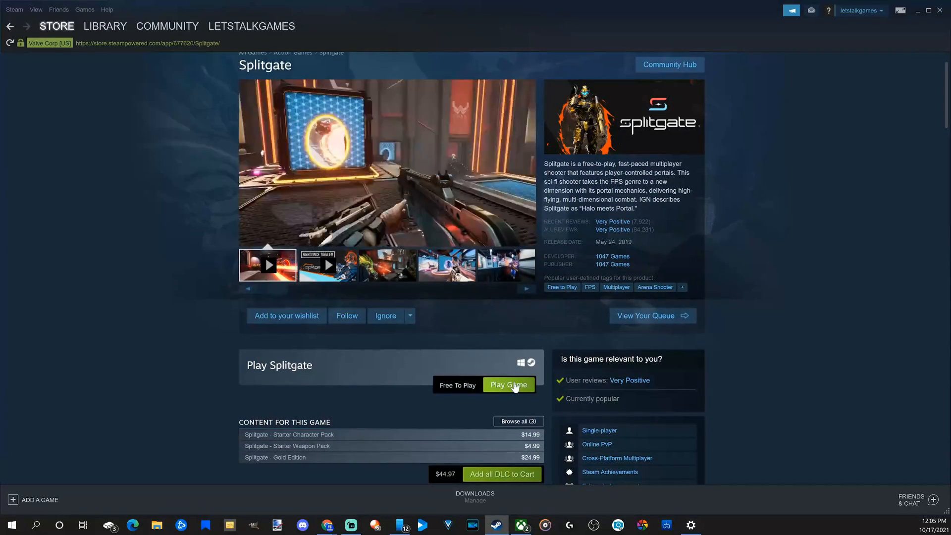